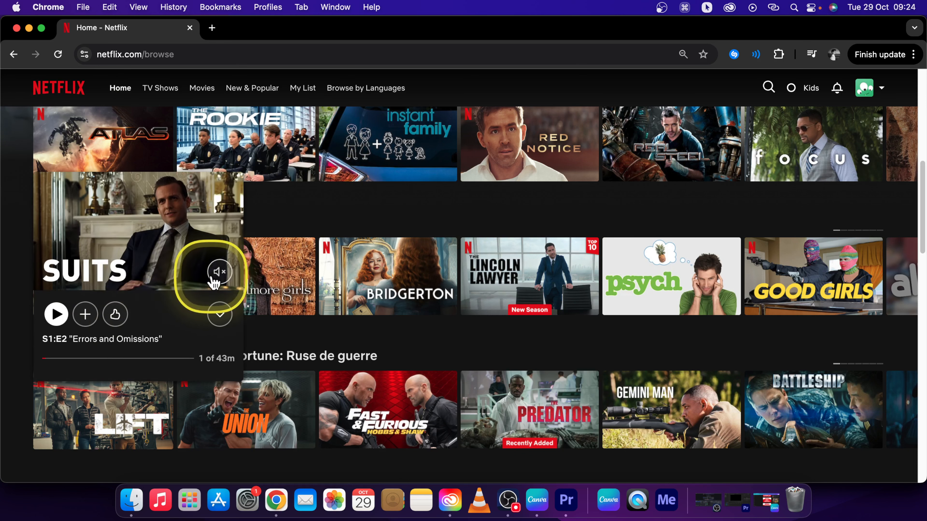
{"action": "mouse_move", "coordinate": [220, 314]}
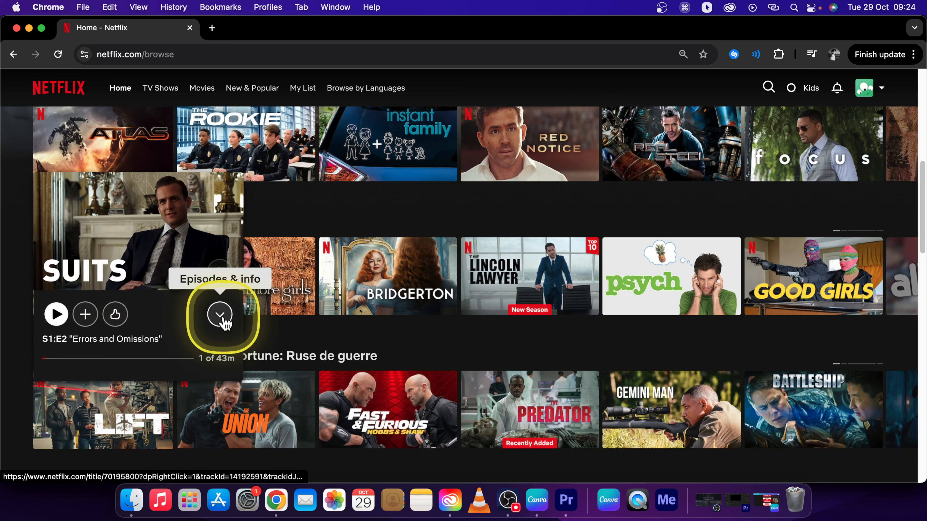
View the Suits Episodes & info dialog, including the partly watched S1:E2 "Errors and Omissions".
{"action": "left_click", "coordinate": [219, 314]}
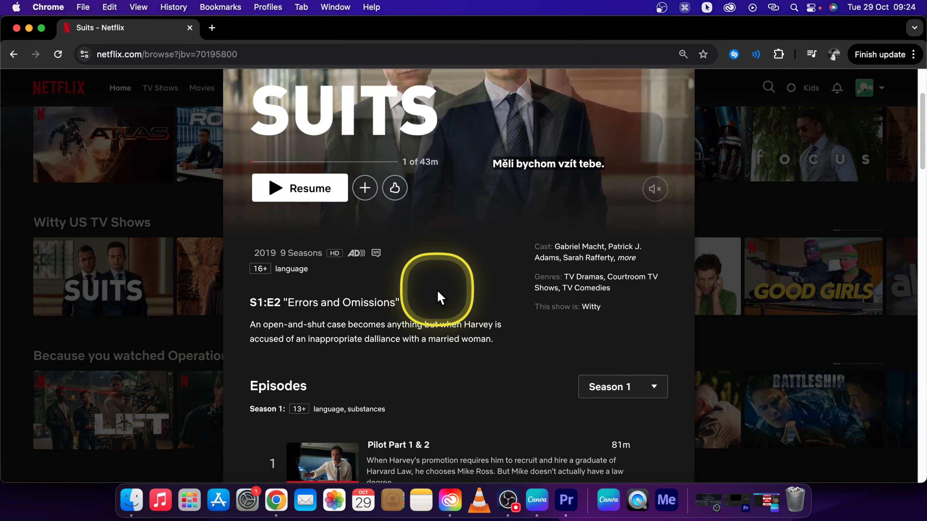
{"action": "scroll", "scroll_direction": "down", "scroll_amount": 3}
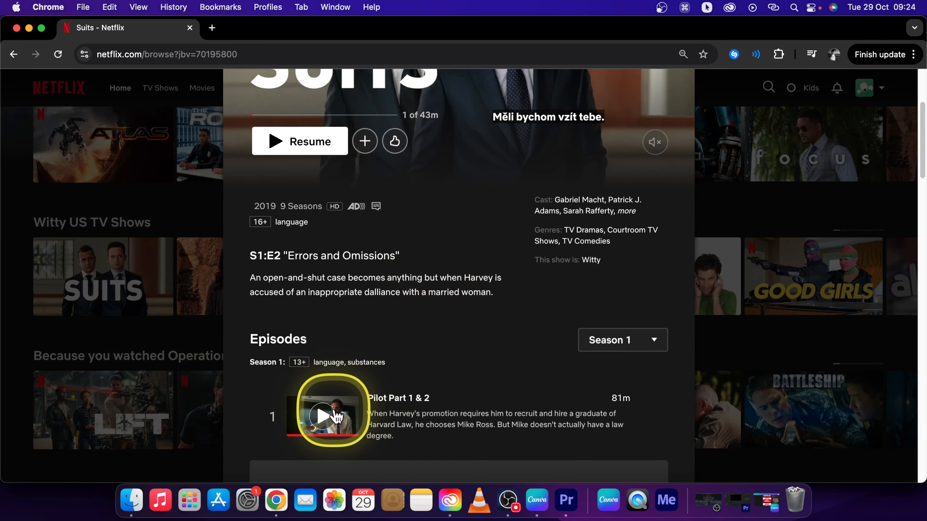
{"action": "mouse_move", "coordinate": [467, 388]}
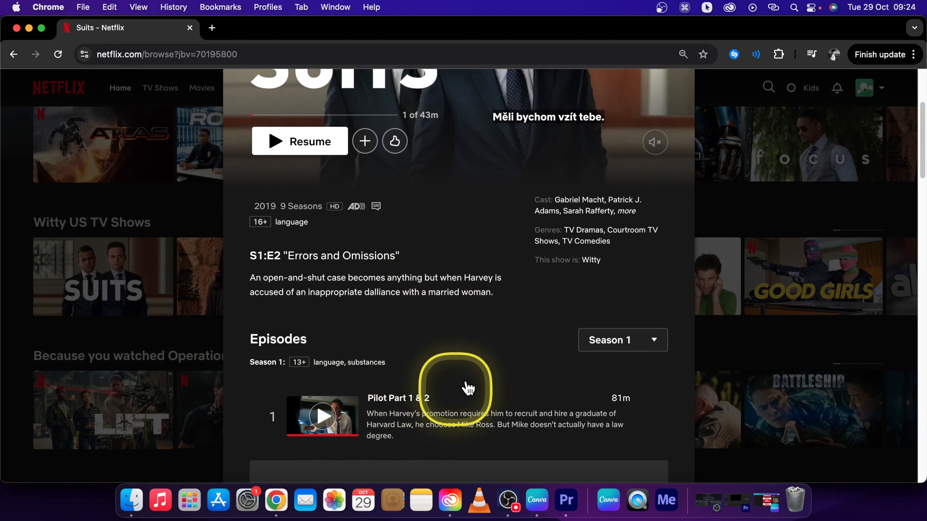
{"action": "scroll", "scroll_direction": "up", "scroll_amount": 3}
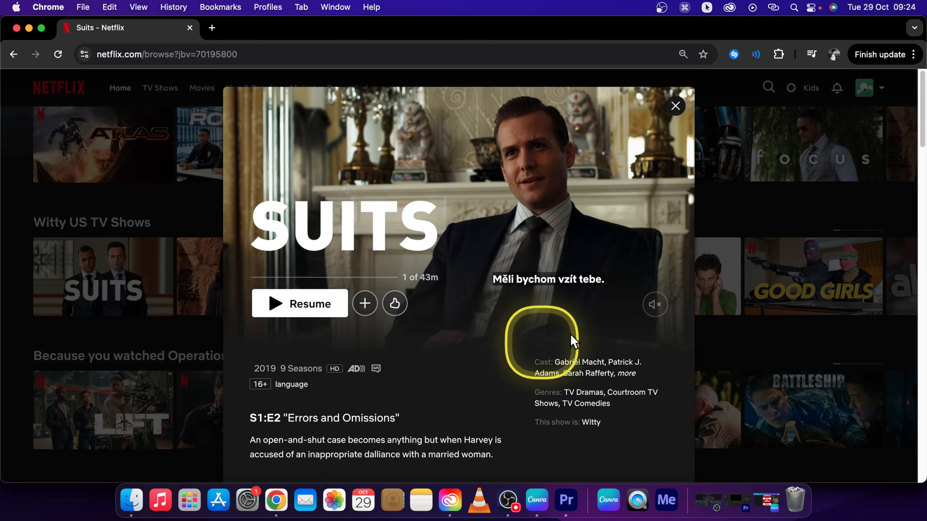
Leave the Suits dialog and go to Account settings from the profile menu.
{"action": "left_click", "coordinate": [674, 106]}
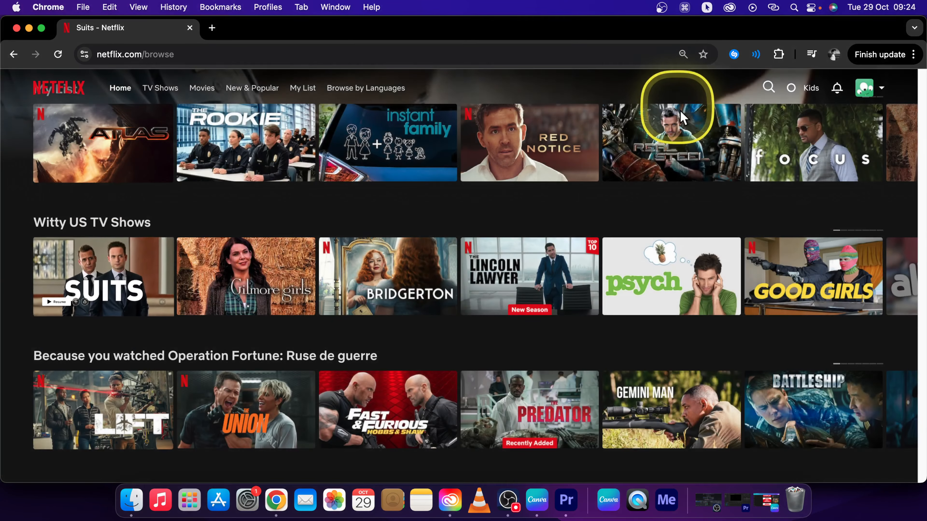
{"action": "left_click", "coordinate": [864, 88]}
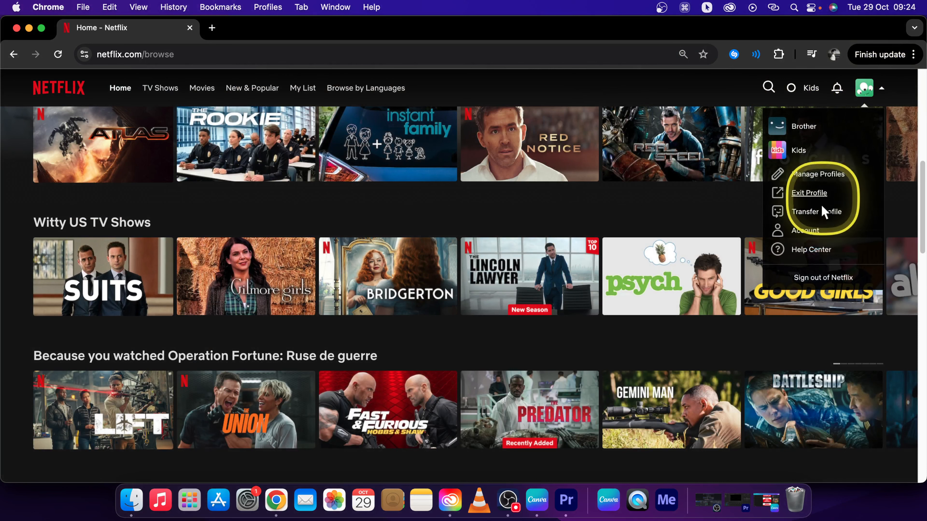
{"action": "left_click", "coordinate": [804, 230]}
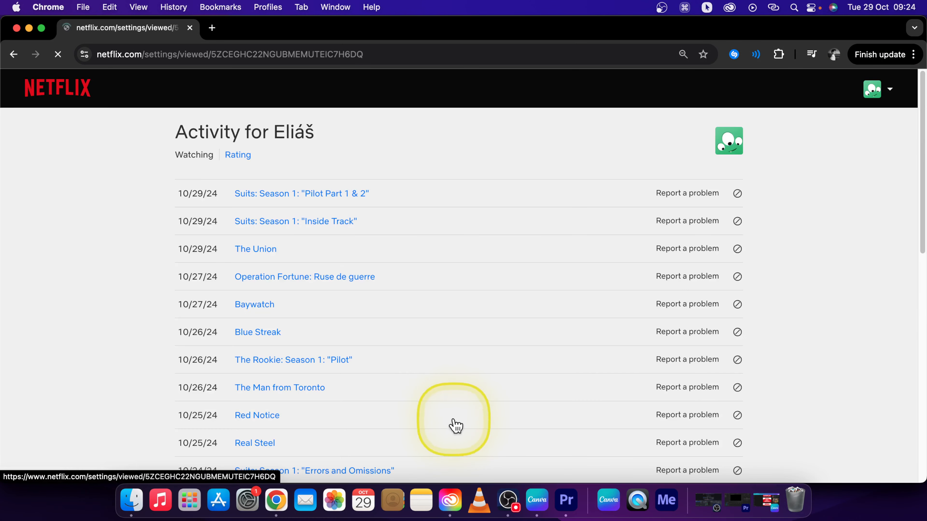
{"action": "mouse_move", "coordinate": [255, 201]}
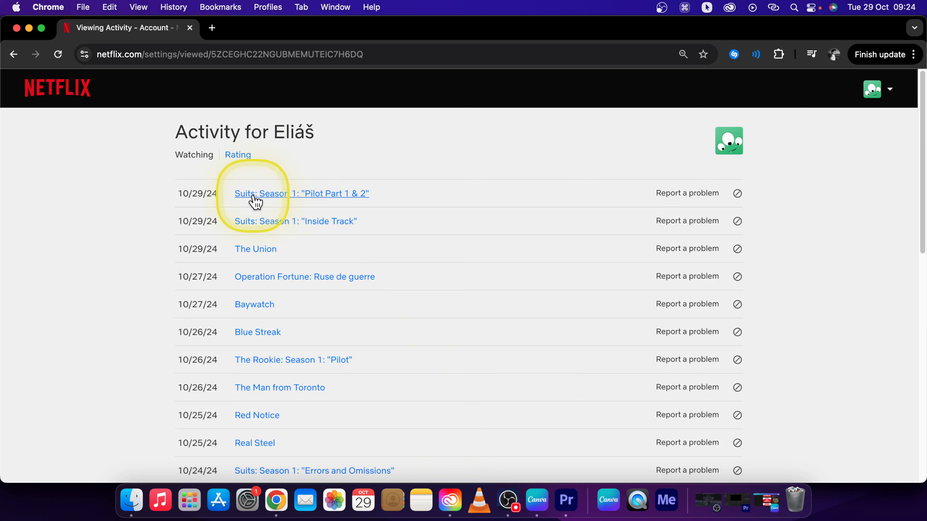
{"action": "mouse_move", "coordinate": [264, 388]}
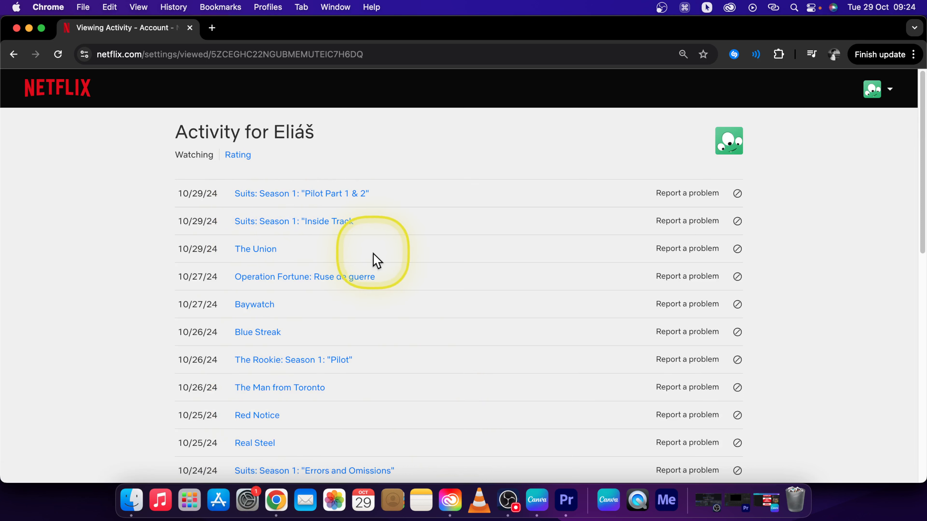
{"action": "mouse_move", "coordinate": [272, 198]}
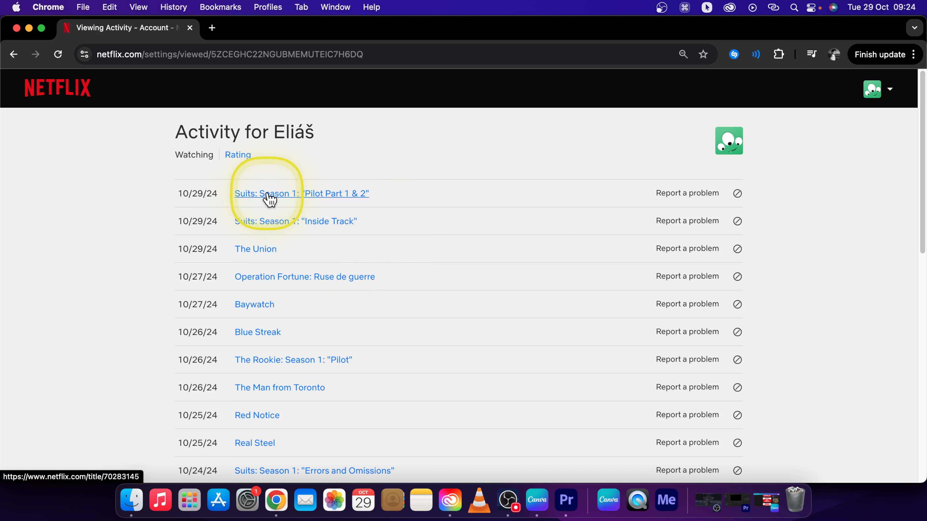
{"action": "mouse_move", "coordinate": [301, 201]}
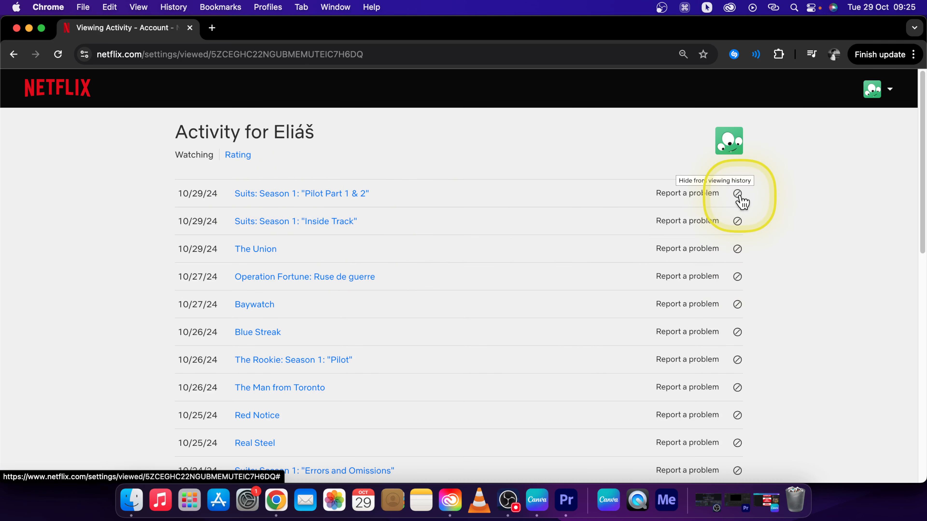
Hide Suits: Season 1: "Pilot Part 1 & 2" from viewing activity and head back home.
{"action": "left_click", "coordinate": [737, 193]}
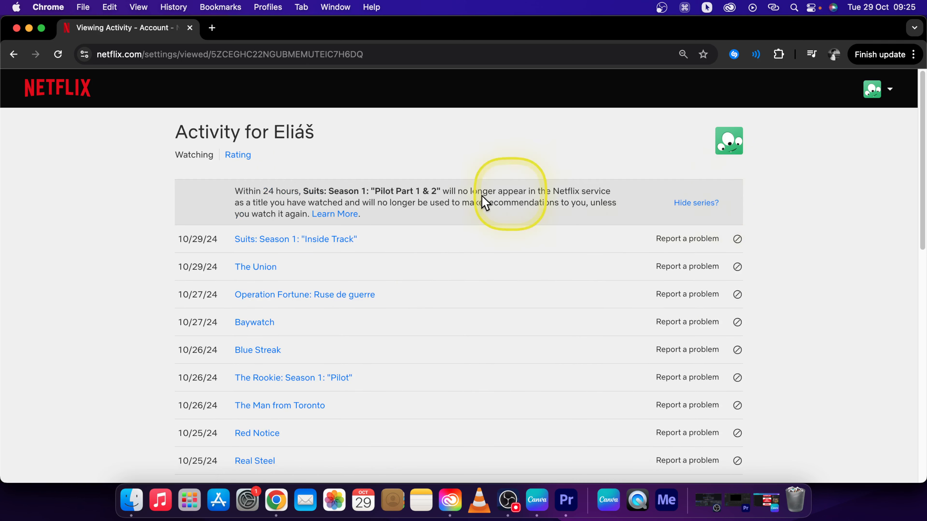
{"action": "mouse_move", "coordinate": [252, 203]}
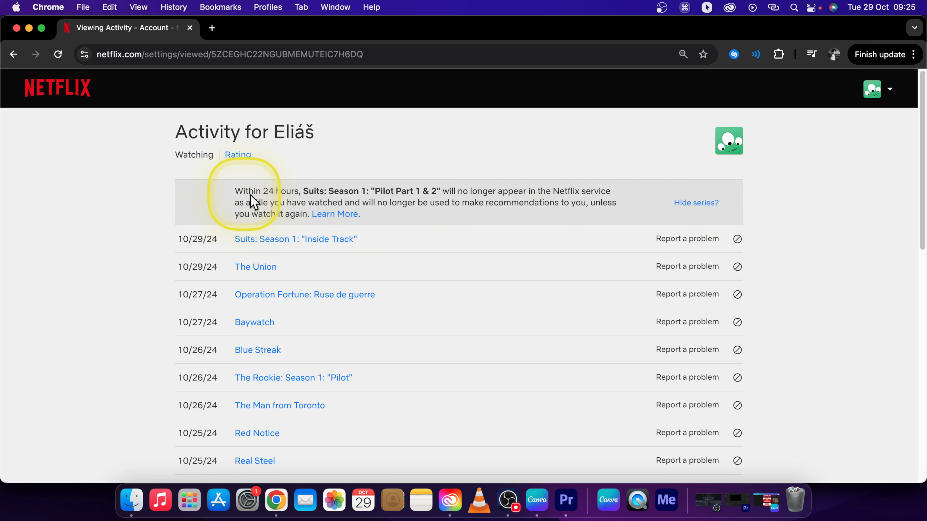
{"action": "mouse_move", "coordinate": [352, 208]}
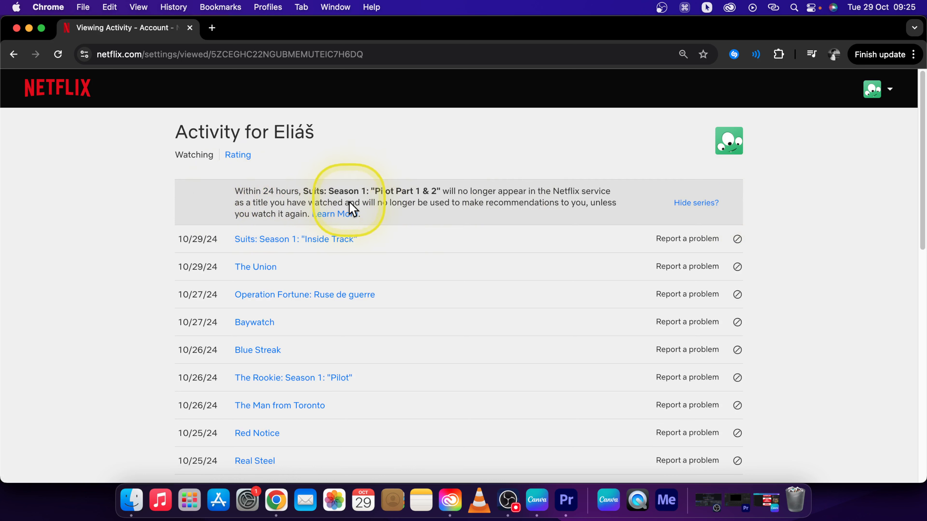
{"action": "mouse_move", "coordinate": [596, 211]}
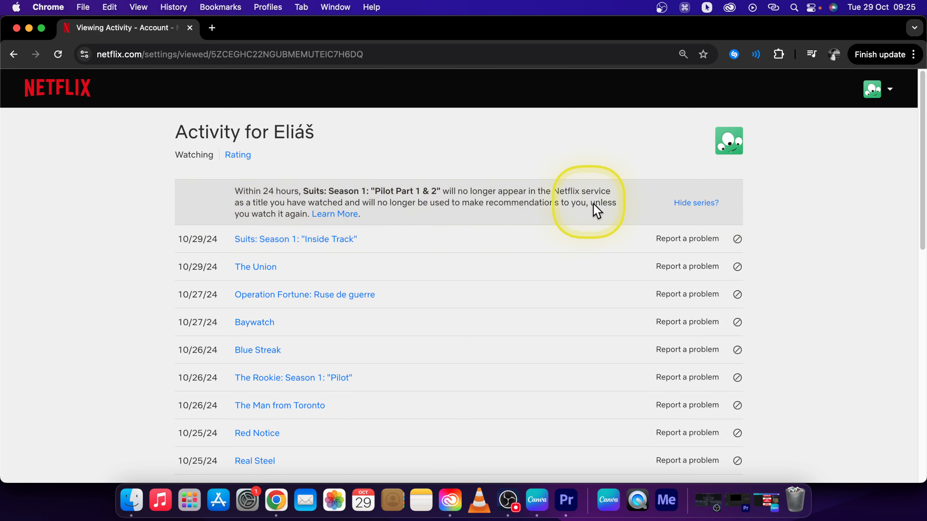
{"action": "mouse_move", "coordinate": [334, 214]}
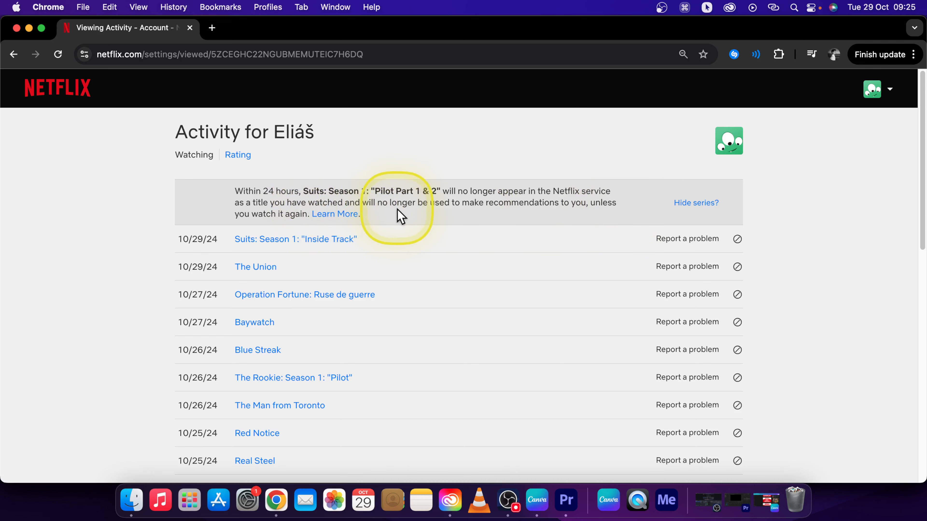
{"action": "mouse_move", "coordinate": [604, 227]}
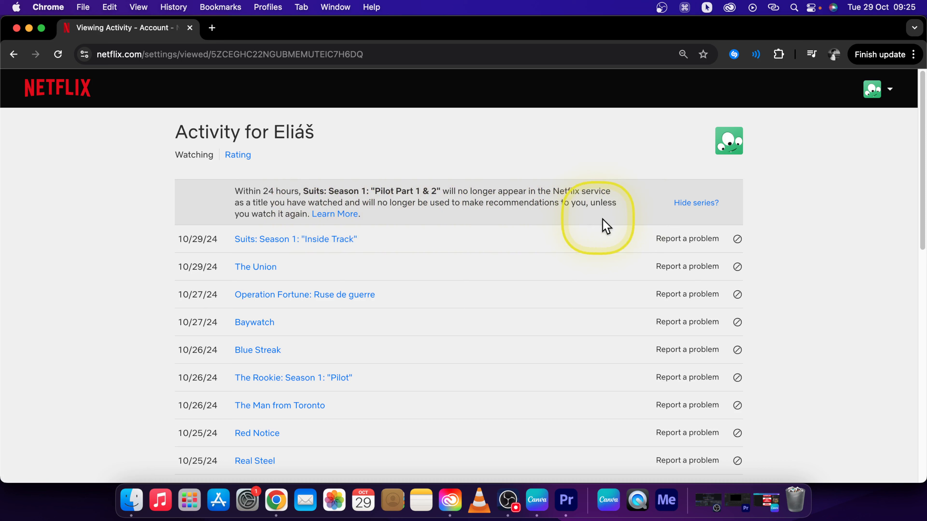
{"action": "mouse_move", "coordinate": [800, 231]}
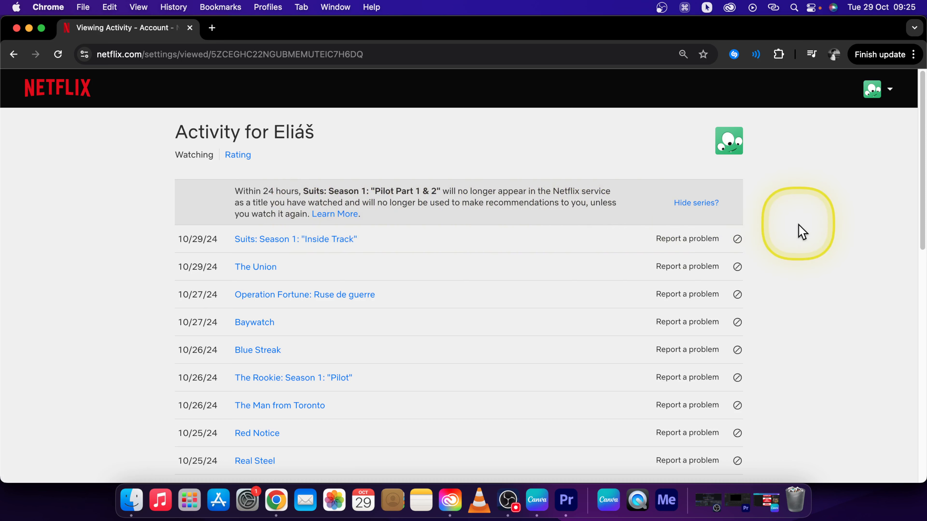
{"action": "left_click", "coordinate": [58, 88]}
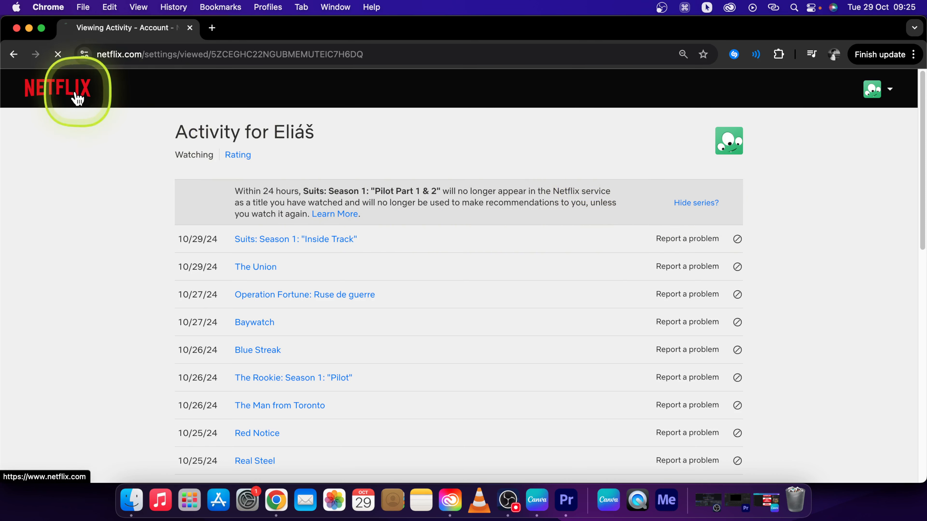
Reopen Suits from Home to confirm it offers Next Episode, then return to browsing.
{"action": "left_click", "coordinate": [59, 91]}
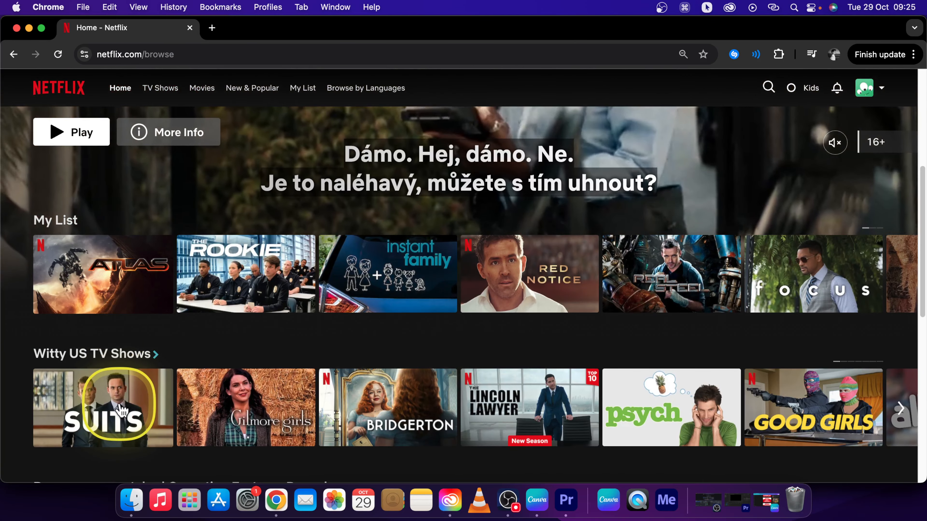
{"action": "left_click", "coordinate": [102, 407]}
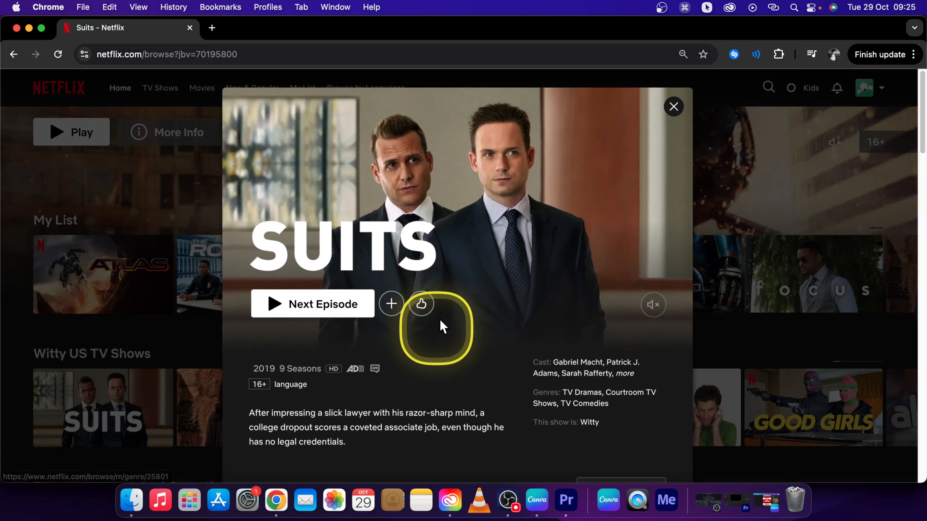
{"action": "scroll", "scroll_direction": "down", "scroll_amount": 3}
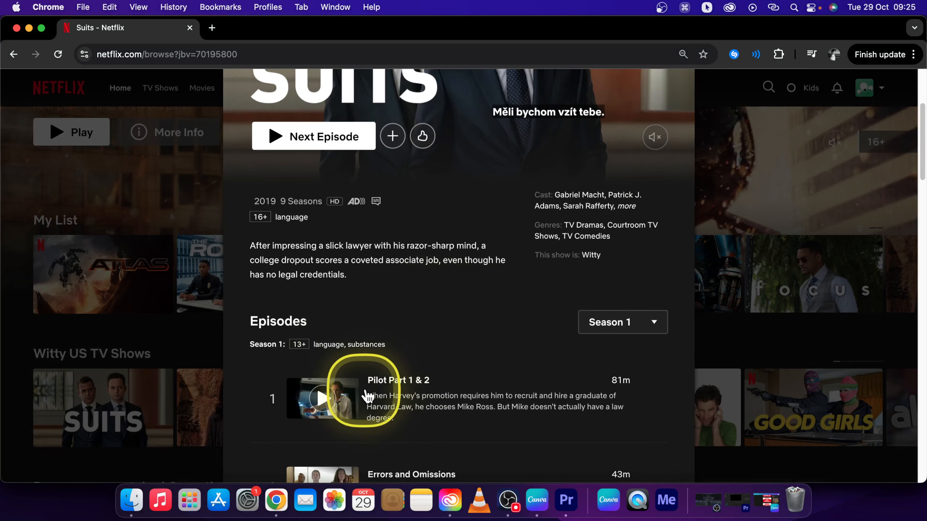
{"action": "scroll", "scroll_direction": "down", "scroll_amount": 3}
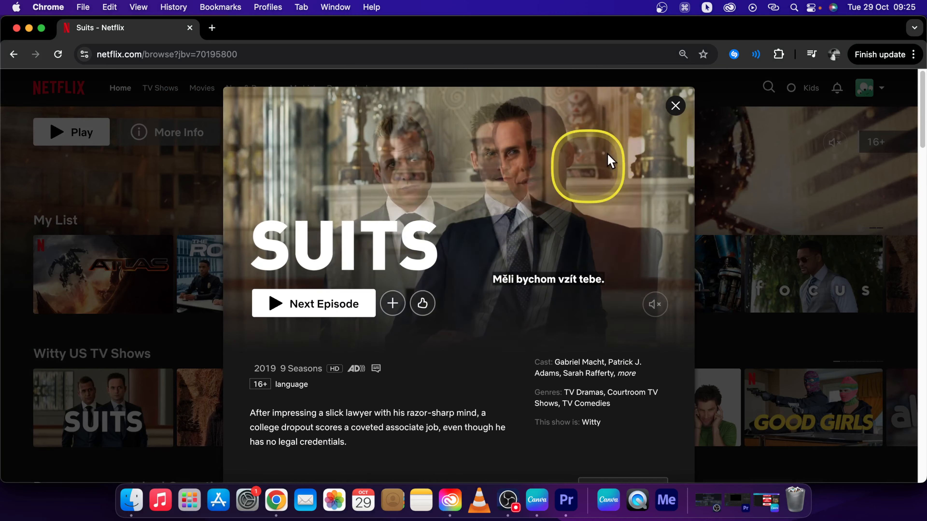
{"action": "left_click", "coordinate": [675, 105]}
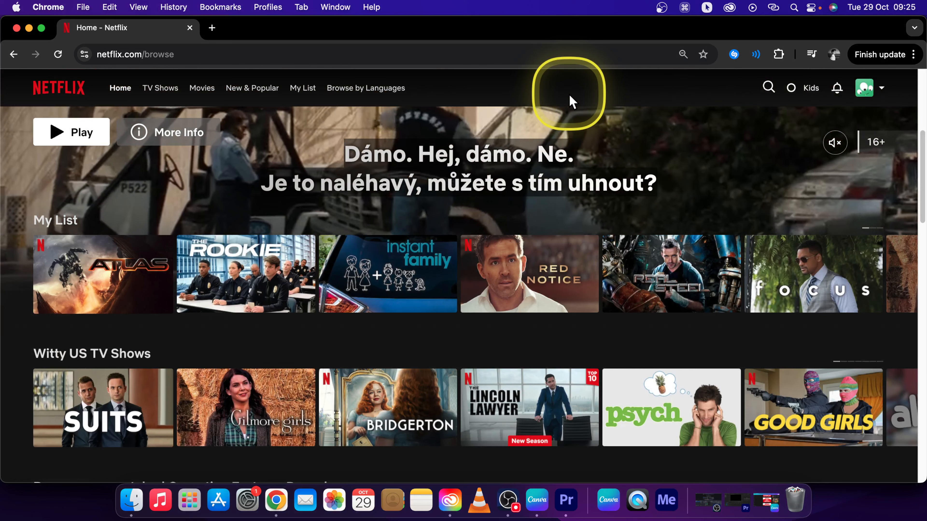
{"action": "mouse_move", "coordinate": [572, 101]}
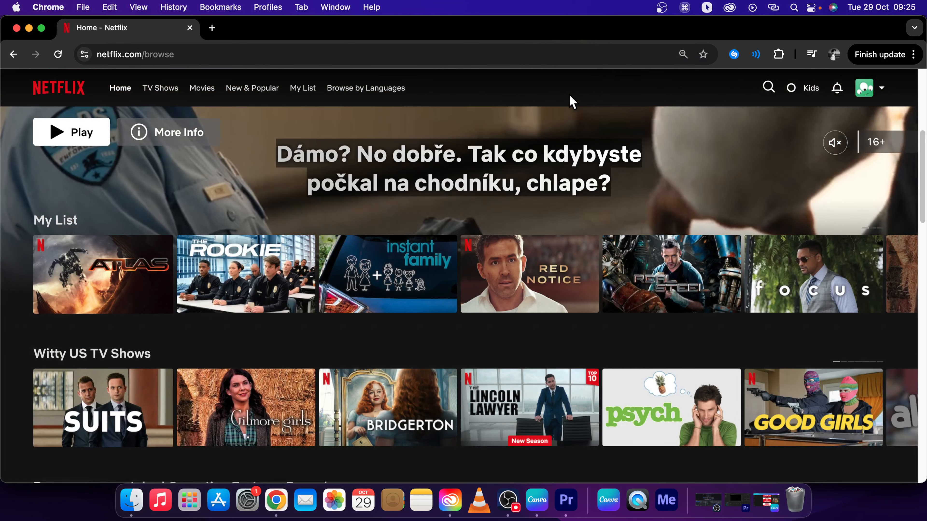